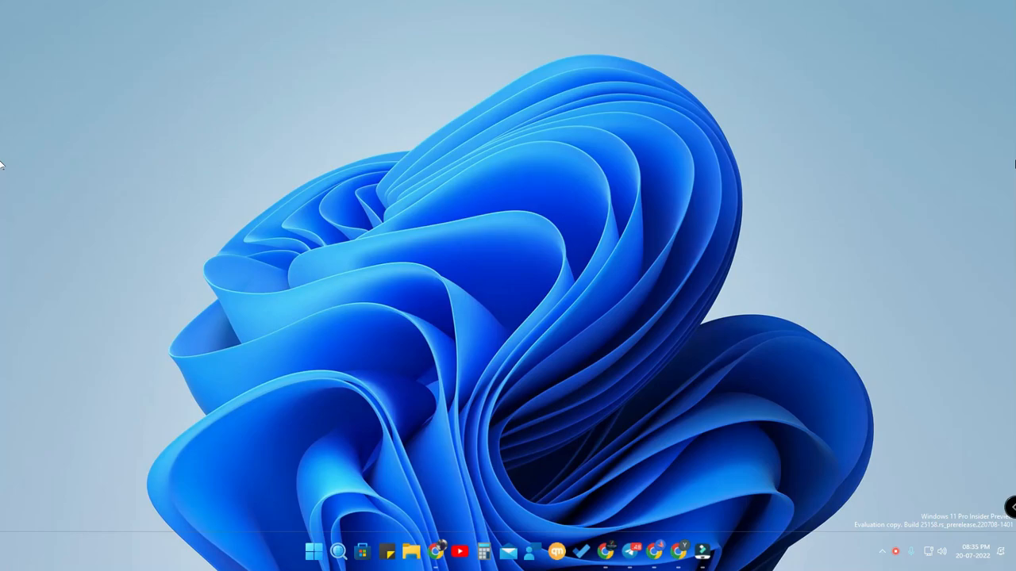
pyautogui.moveTo(995, 165)
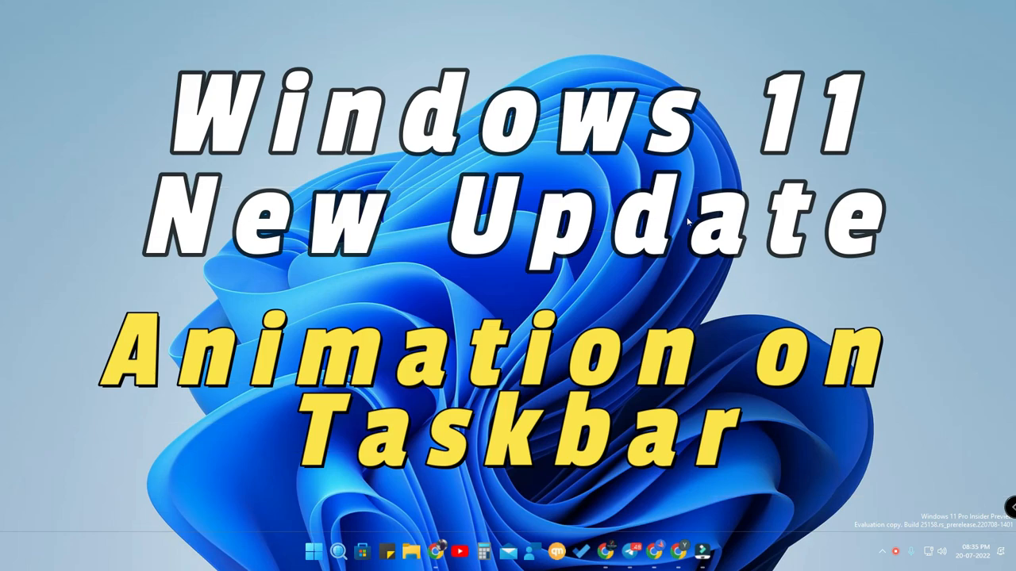
pyautogui.moveTo(950, 524)
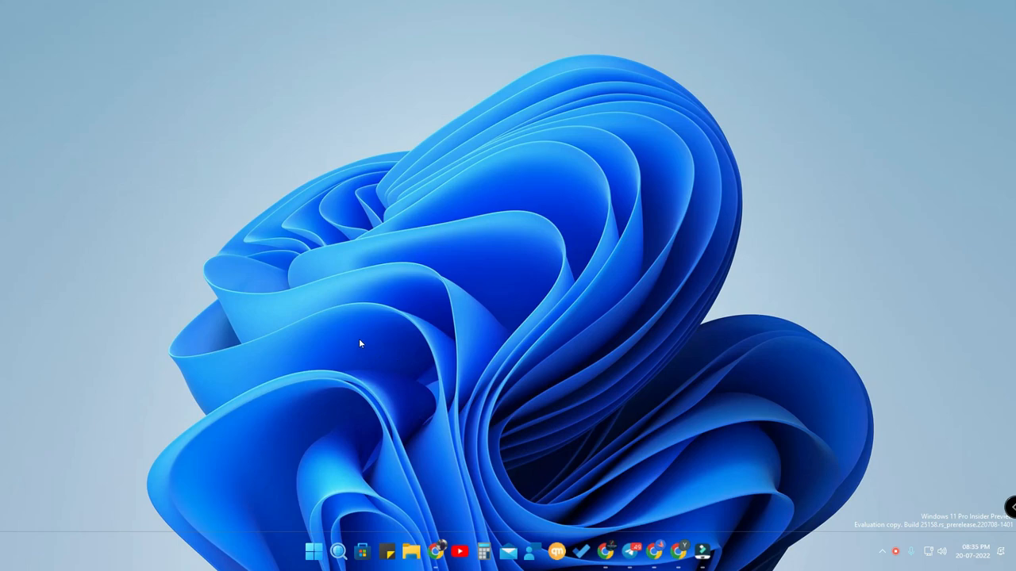
pyautogui.moveTo(385, 539)
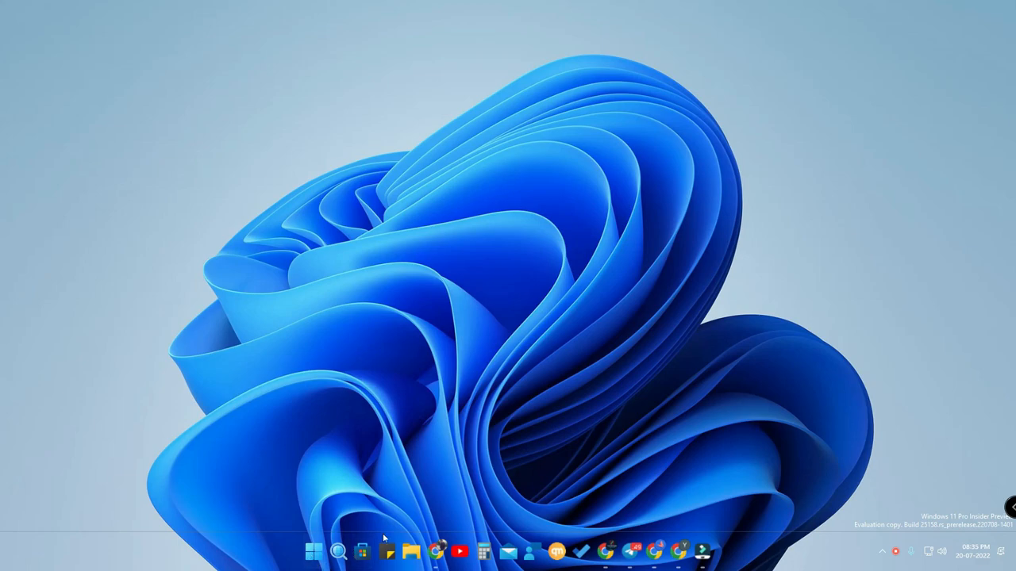
pyautogui.click(338, 552)
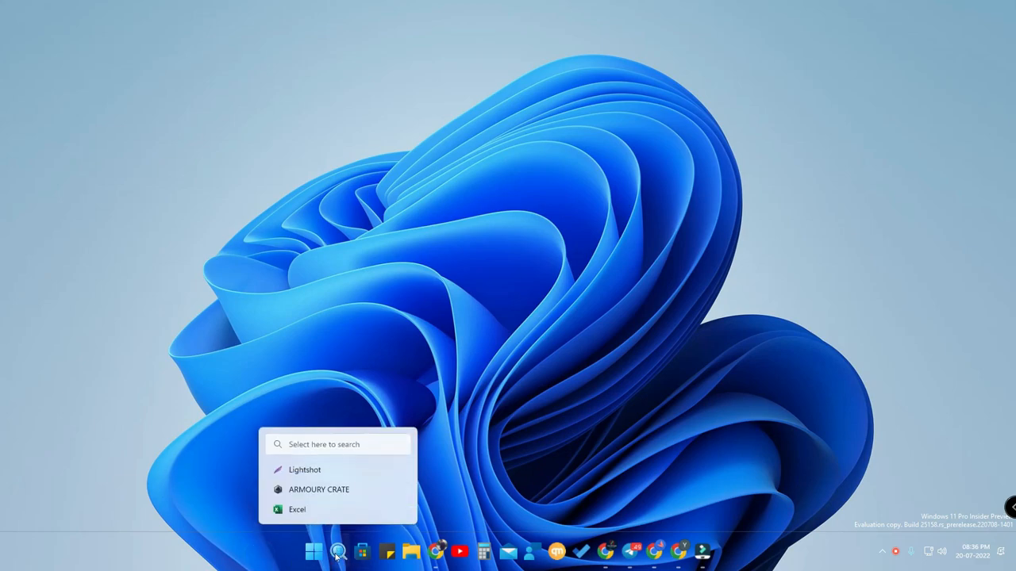
pyautogui.click(337, 552)
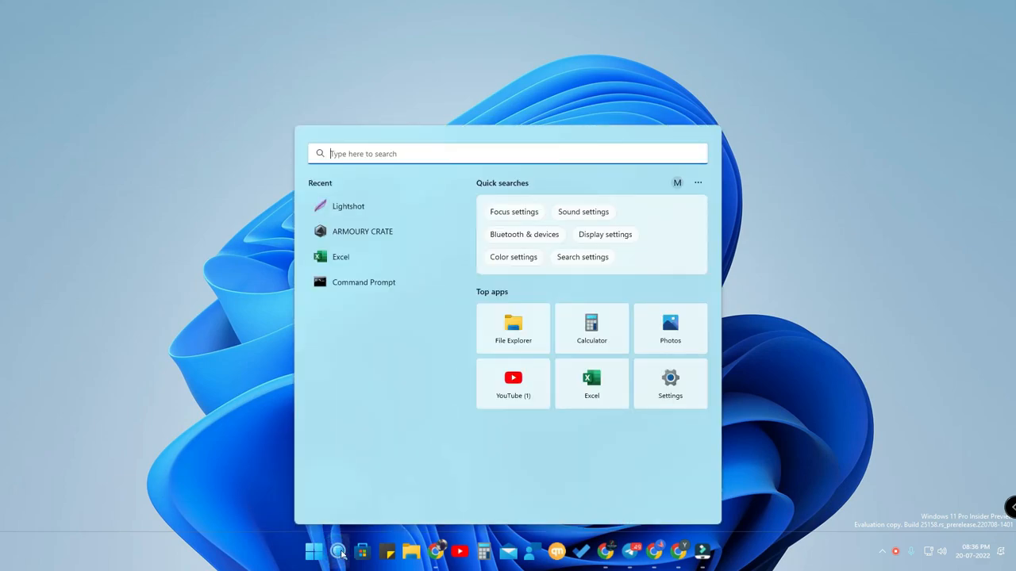
pyautogui.click(338, 552)
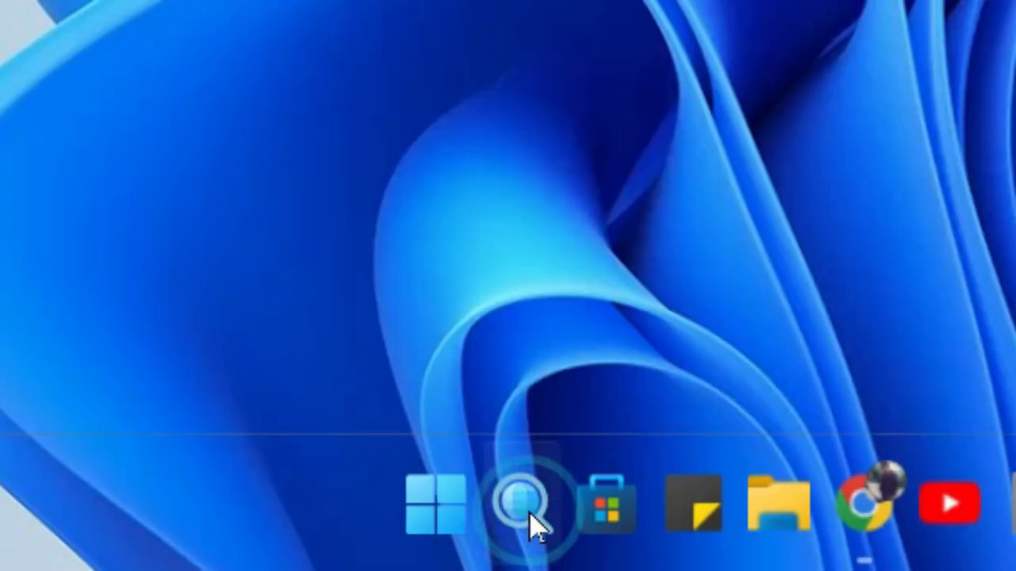
pyautogui.click(520, 504)
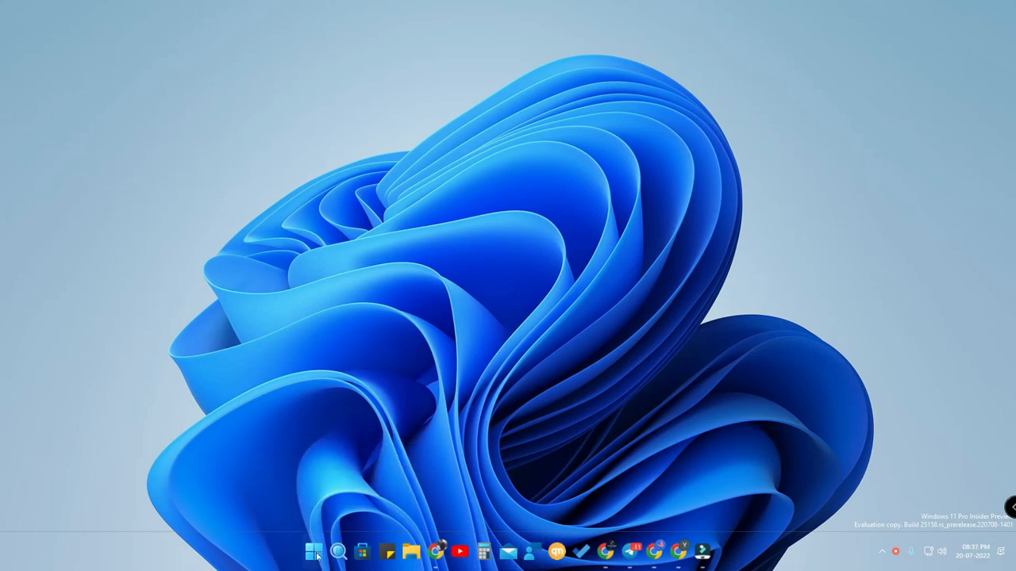
pyautogui.click(313, 551)
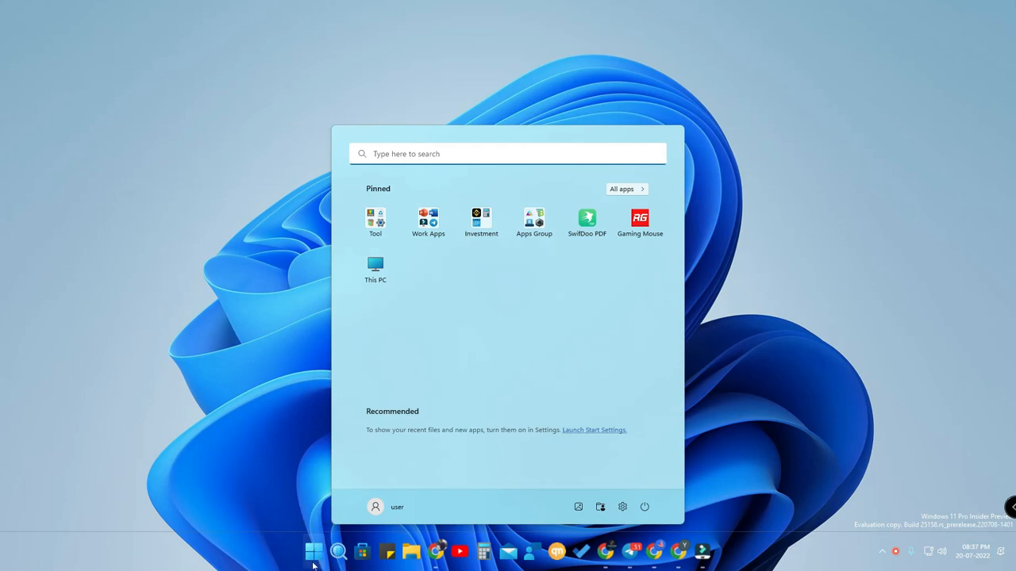
pyautogui.click(312, 552)
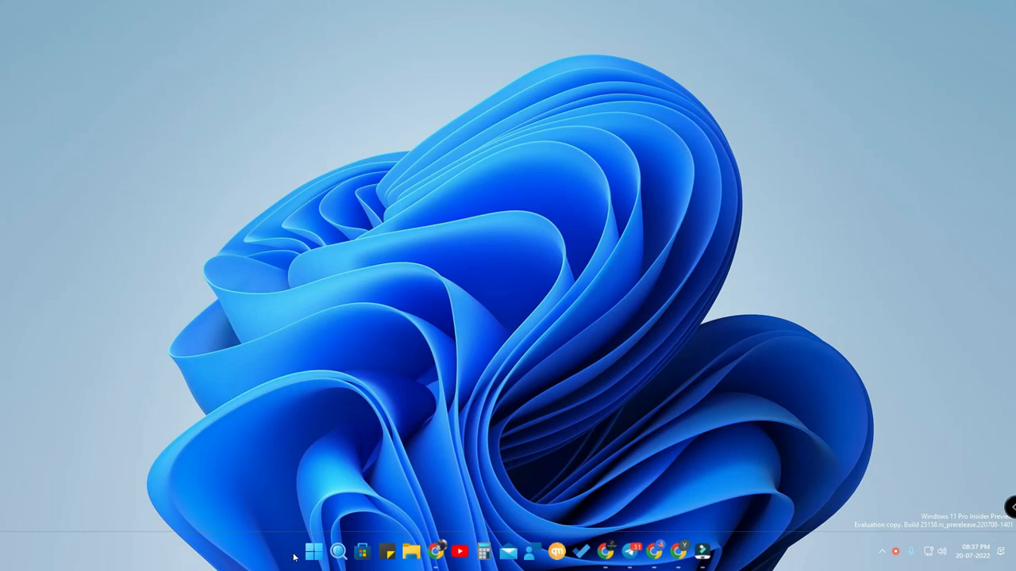
pyautogui.moveTo(474, 406)
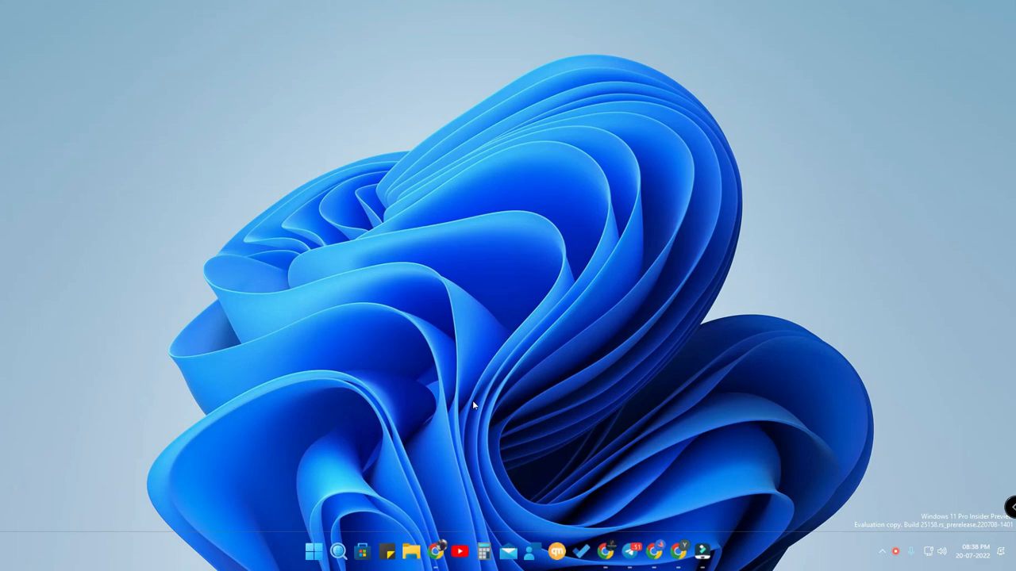